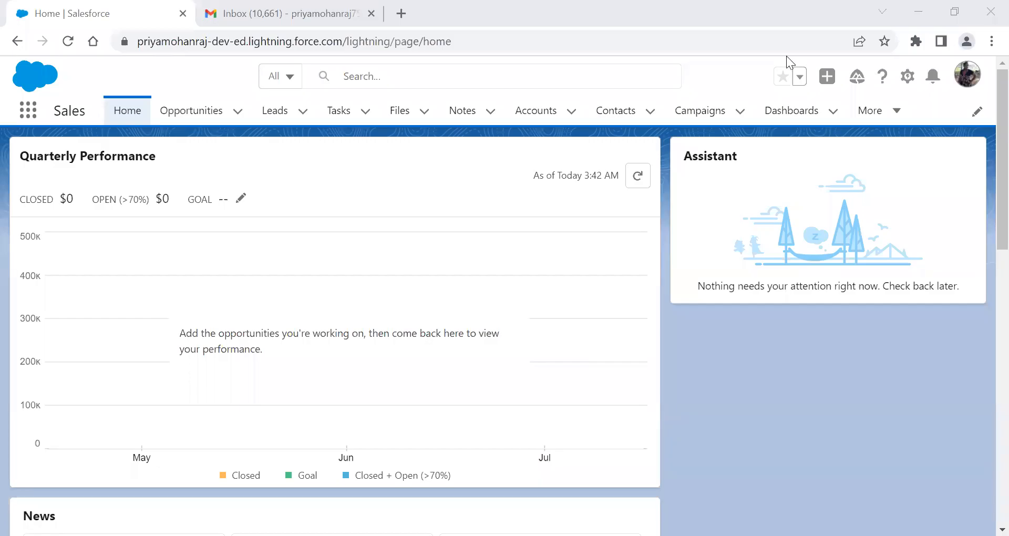
mouse_move(919, 95)
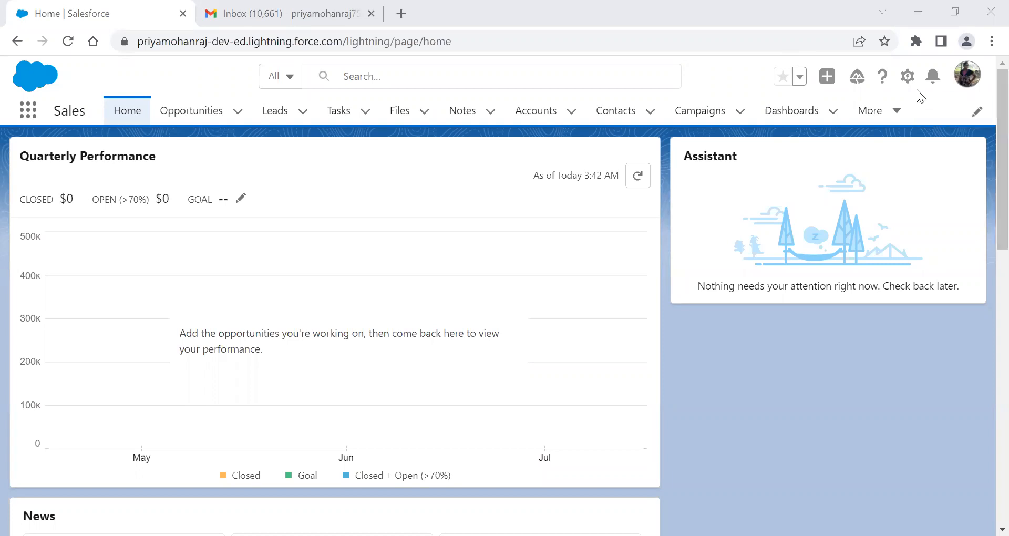
mouse_move(907, 75)
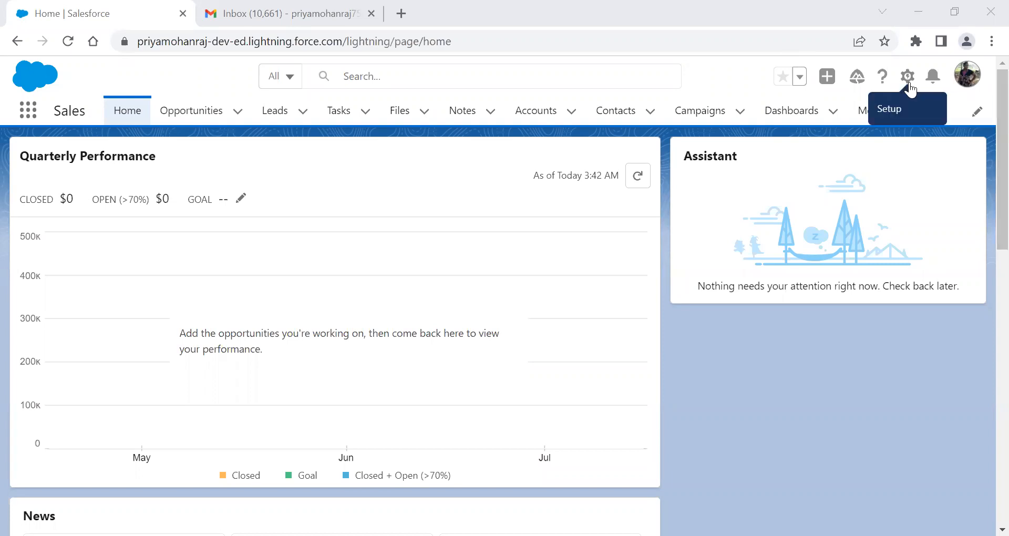
mouse_move(914, 93)
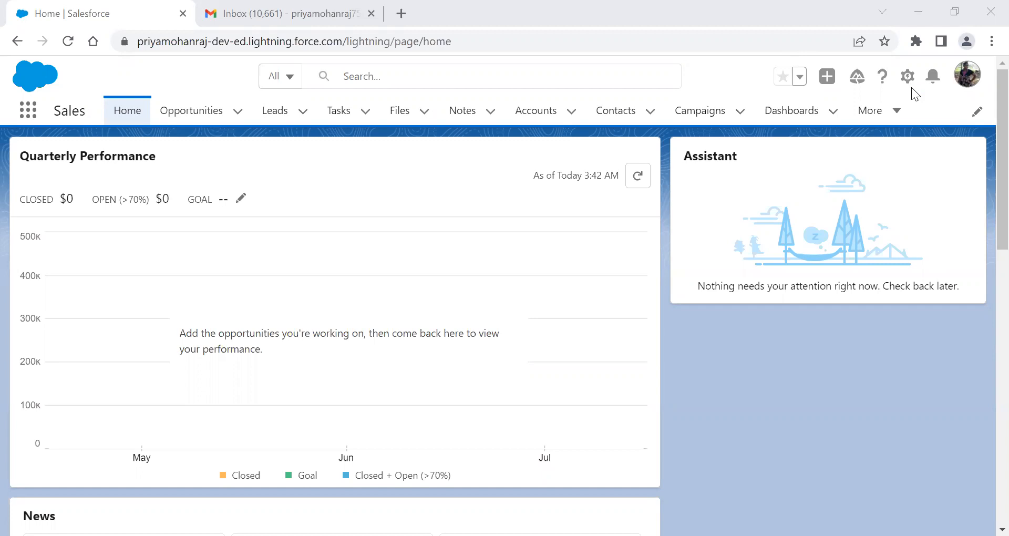
Step: Open the gear menu showing Setup, Developer Console and Edit Page
left_click(907, 76)
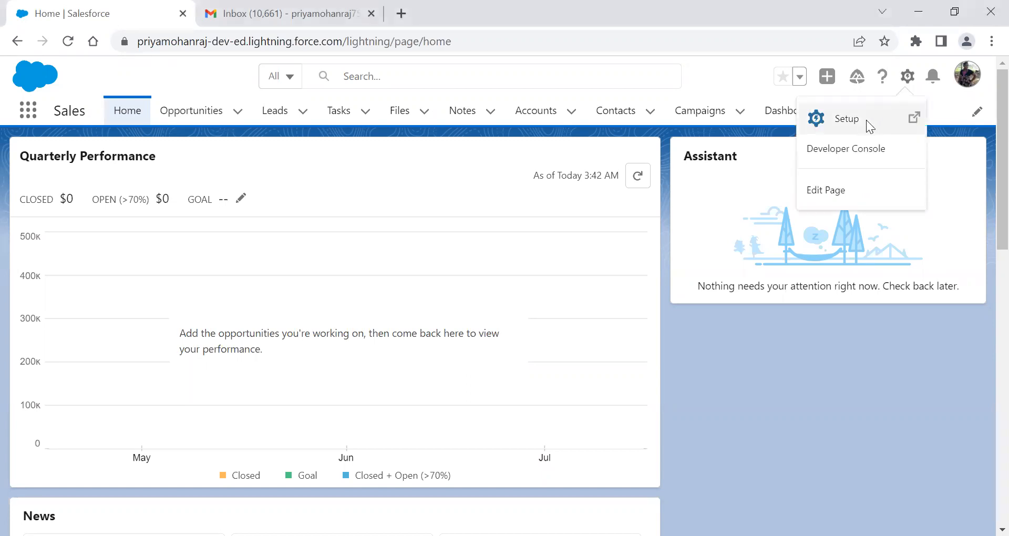
Step: Open Setup and find Session Settings via Quick Find 'ses'
left_click(846, 118)
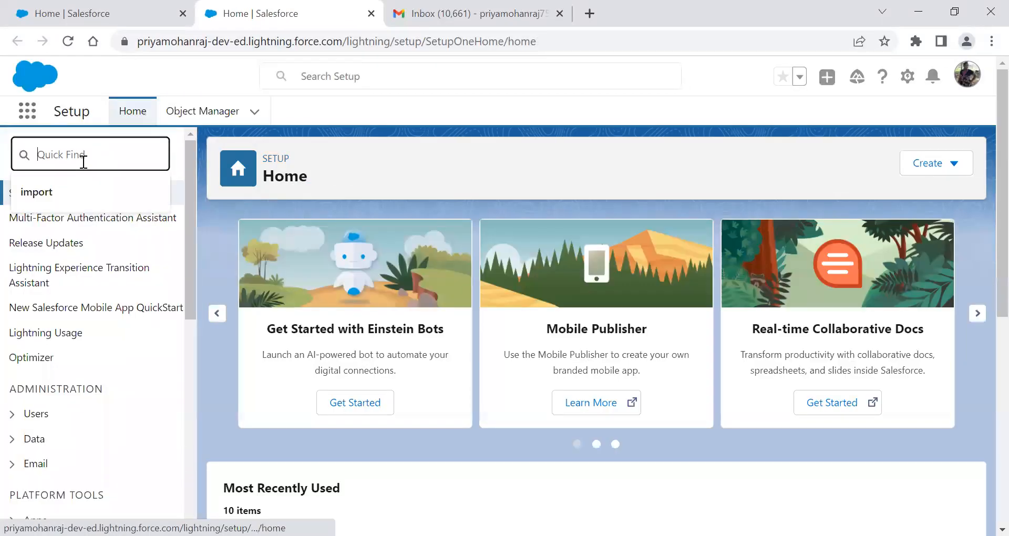
type("sess")
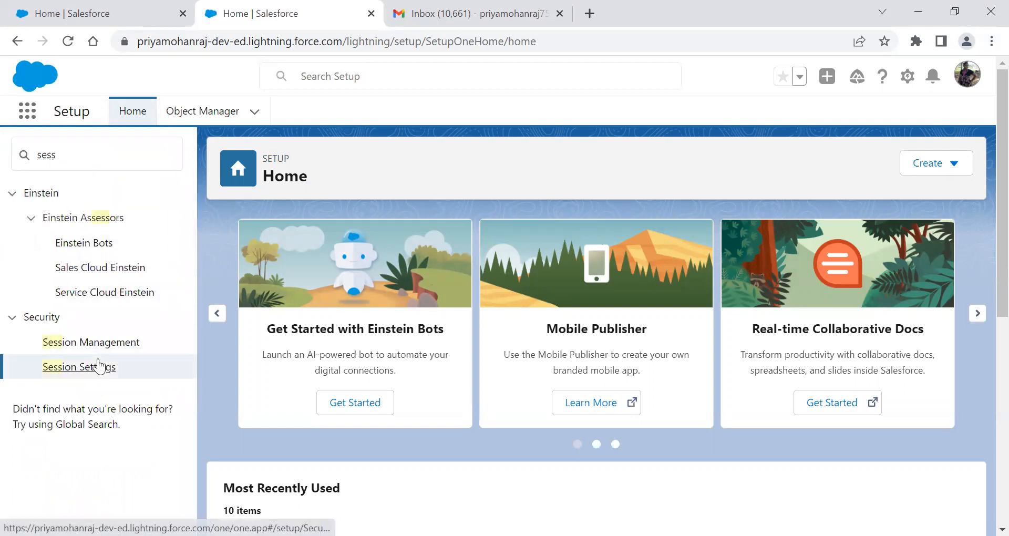
left_click(78, 366)
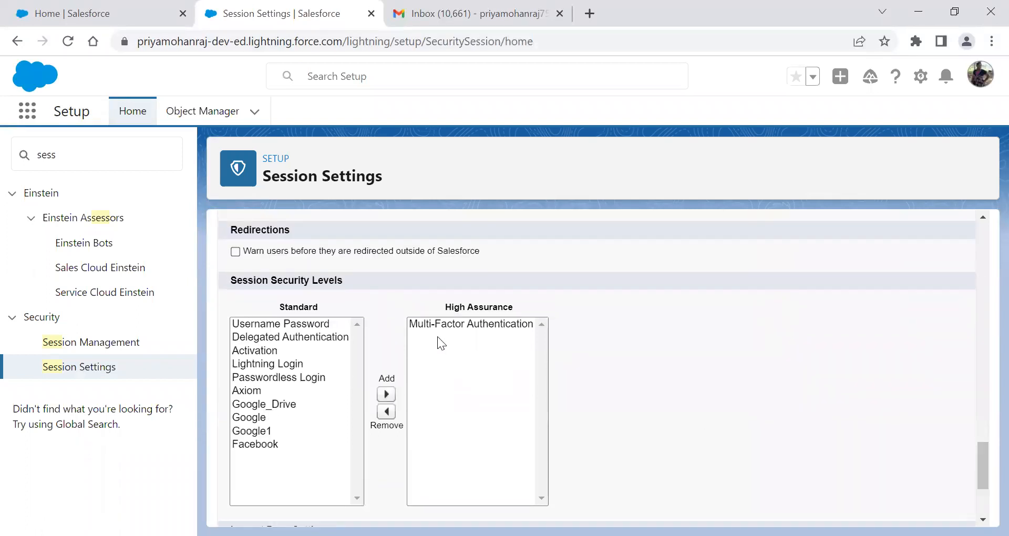
mouse_move(518, 355)
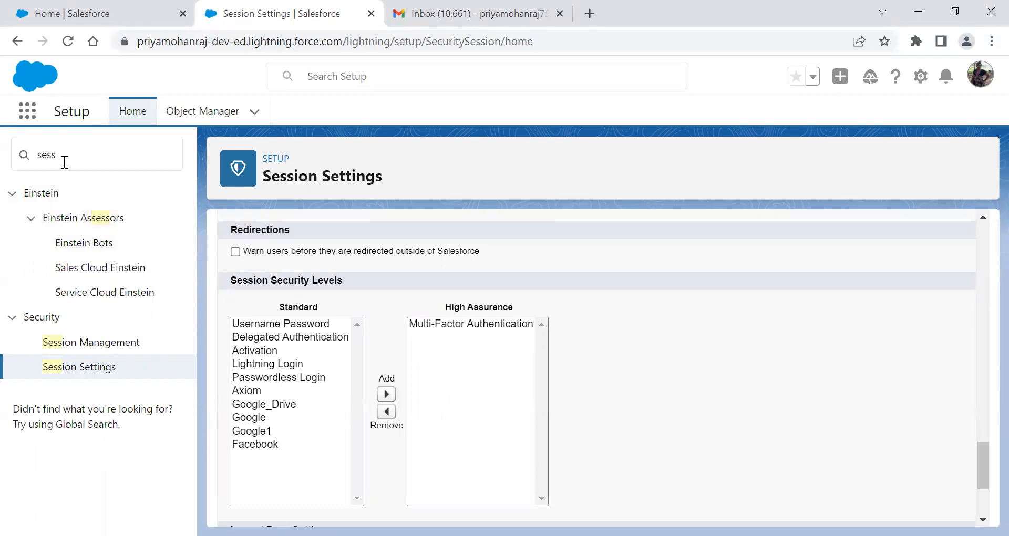
Step: Search Quick Find for 'profile' and open the Profiles list
type("p")
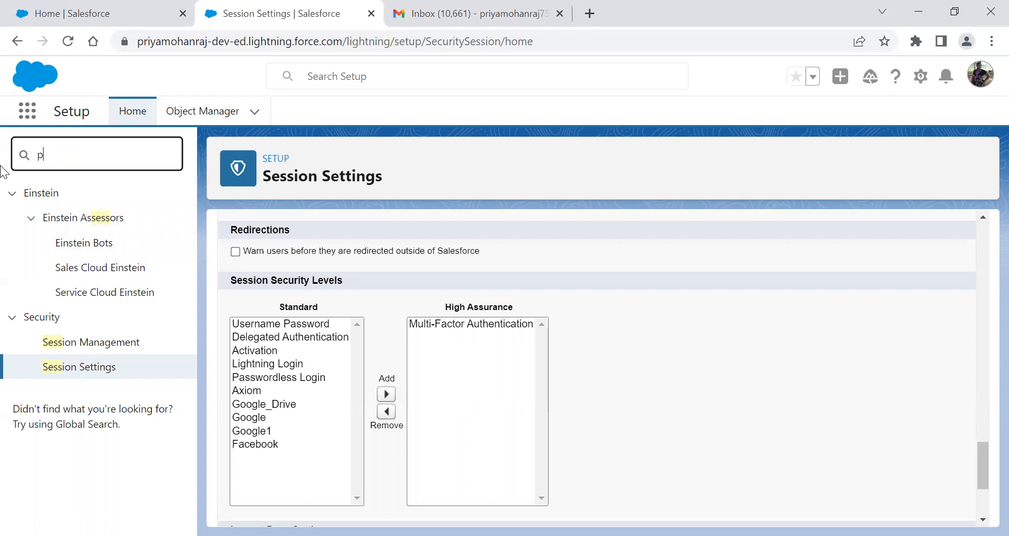
type("rofile")
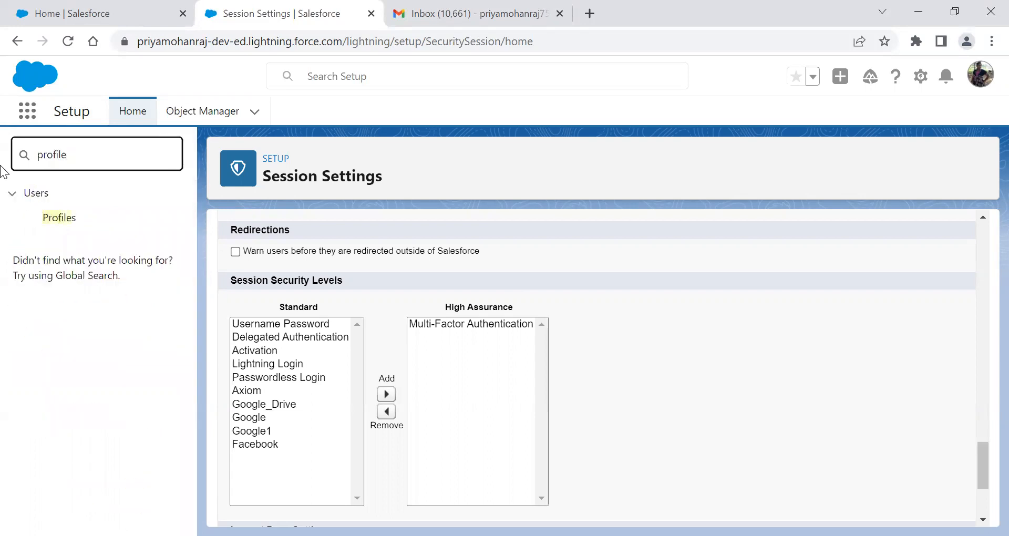
left_click(58, 217)
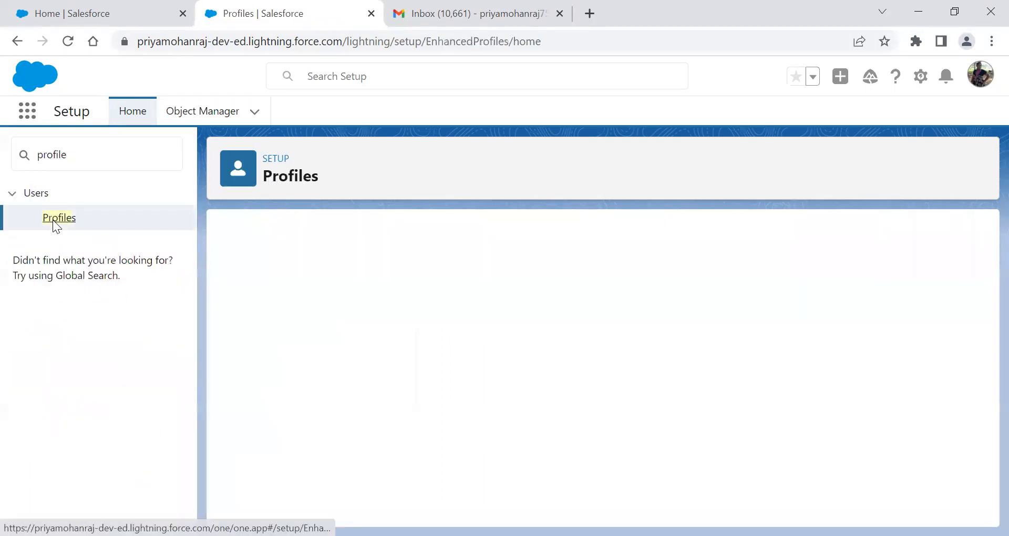
left_click(59, 217)
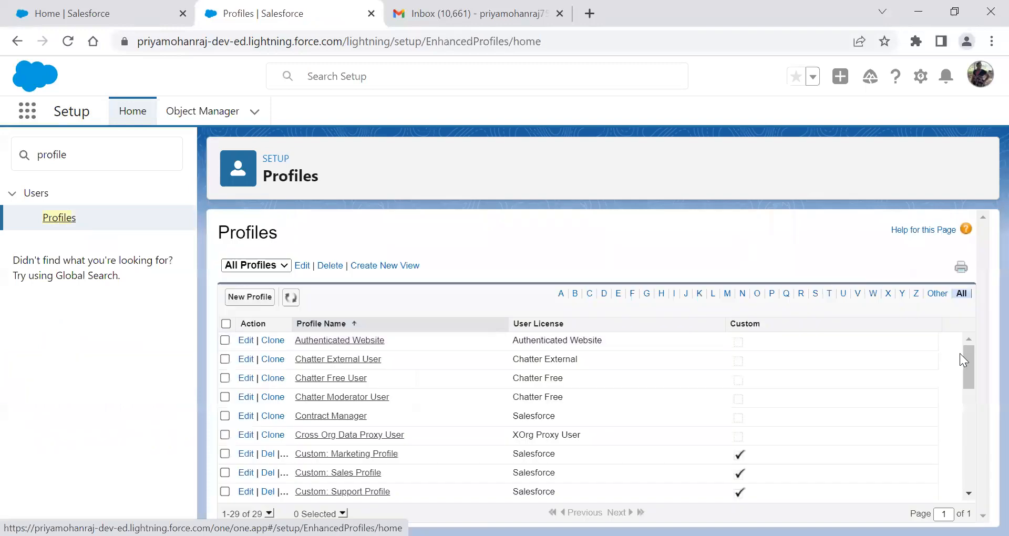
Step: Open the Customer Community User profile and start editing it
scroll("down", 3)
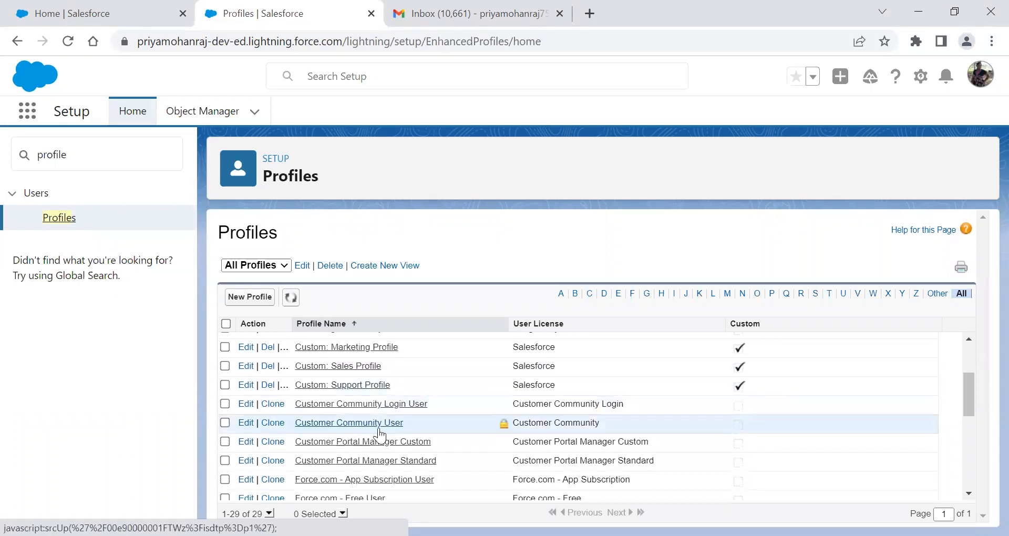
left_click(348, 423)
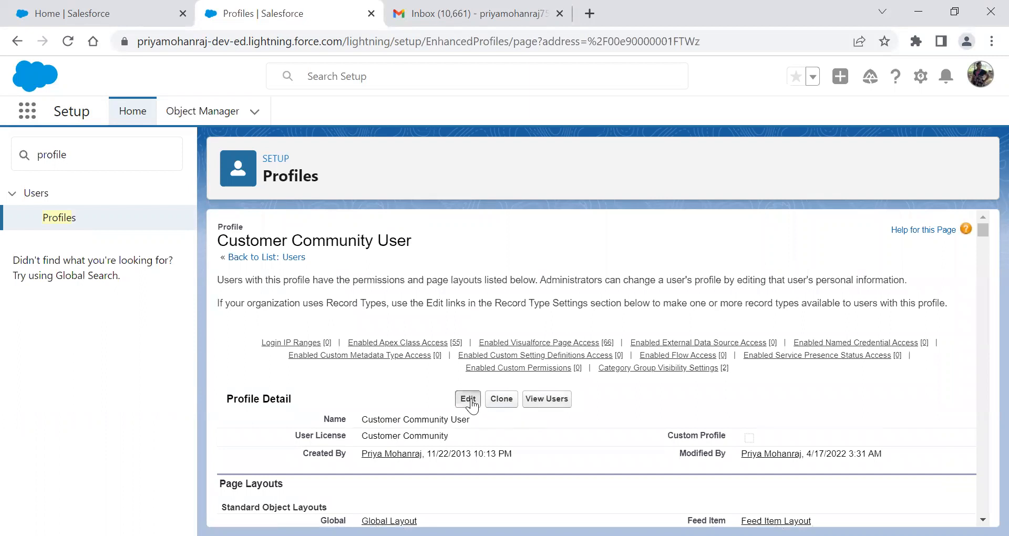
left_click(467, 398)
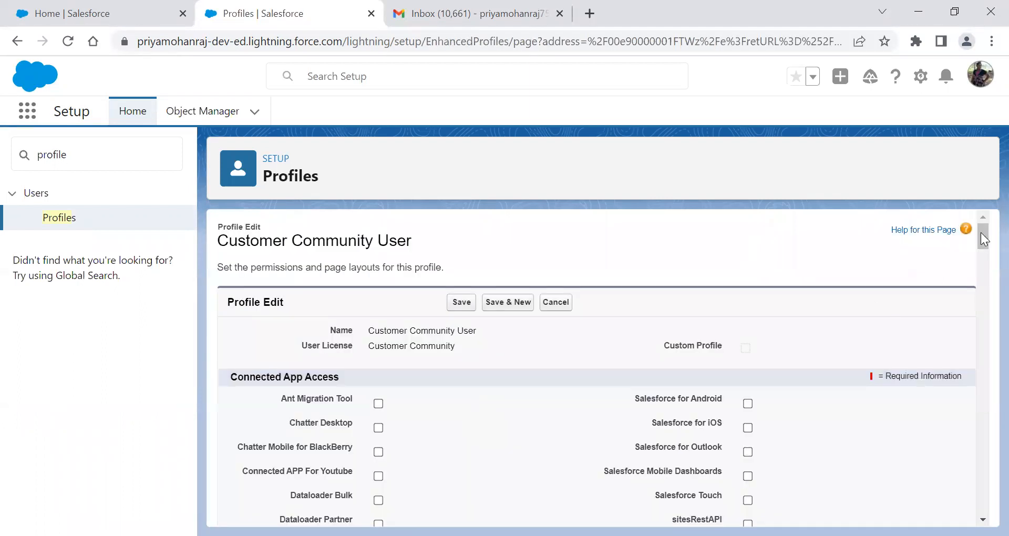
Step: Scroll down the Profile Edit page to the Session Settings section
scroll("down", 3)
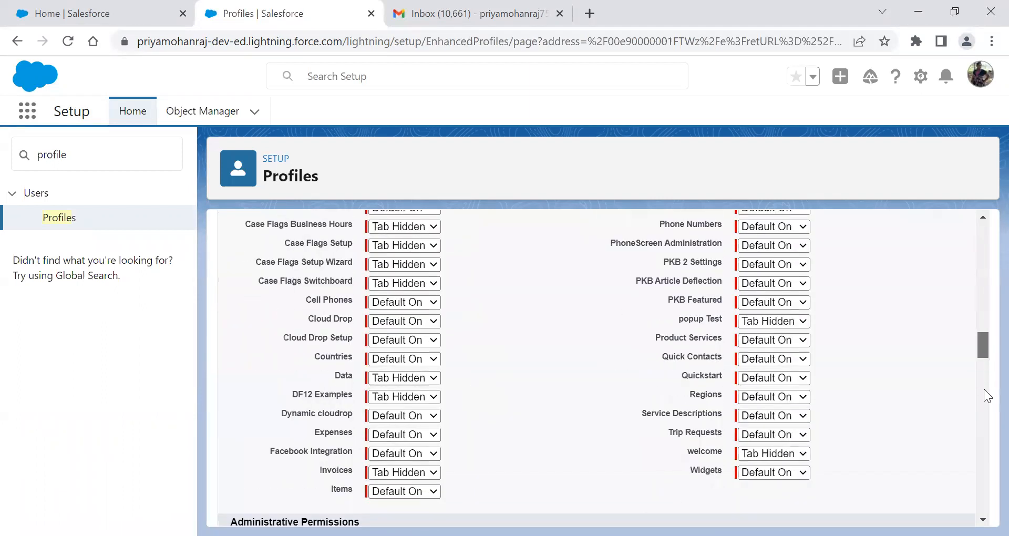
scroll("down", 3)
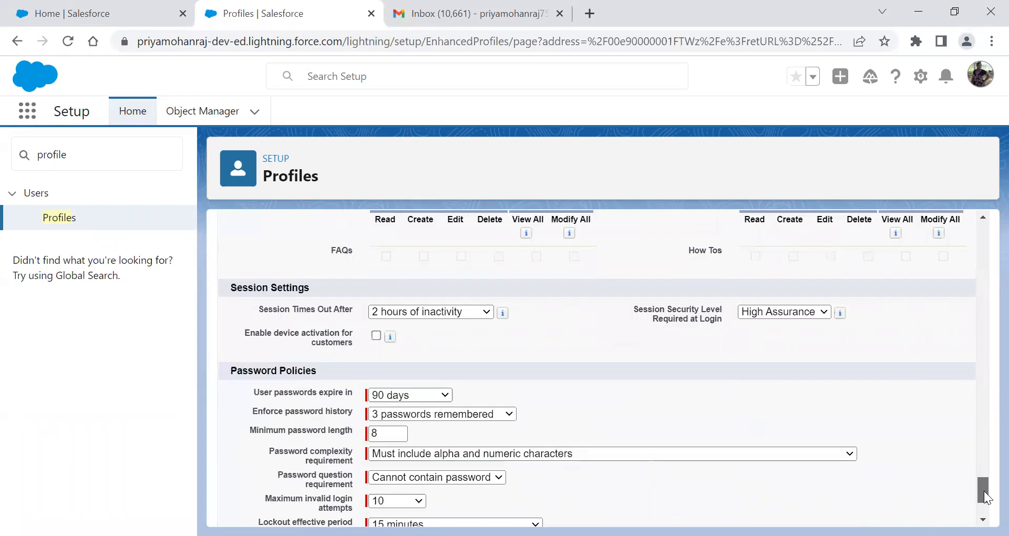
scroll("down", 3)
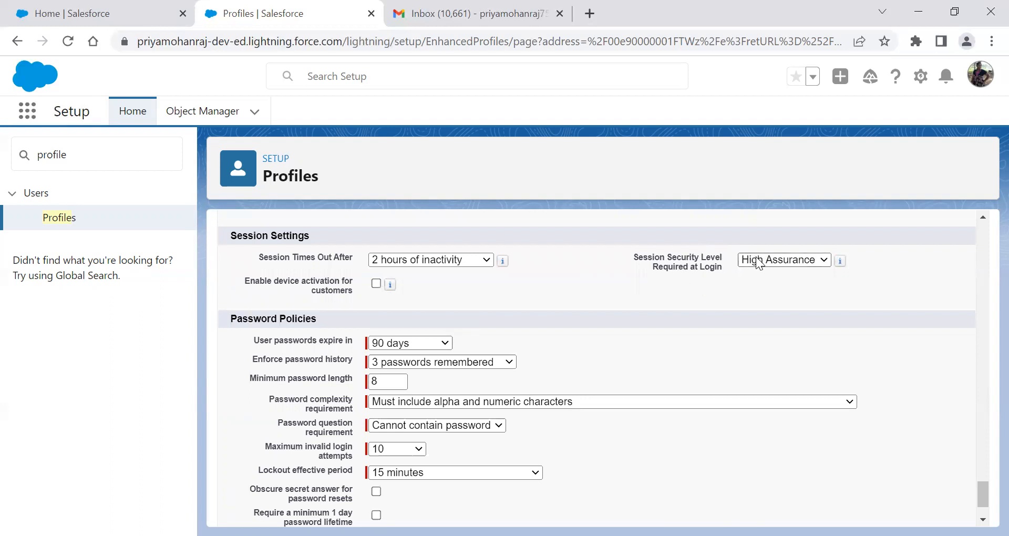
left_click(784, 259)
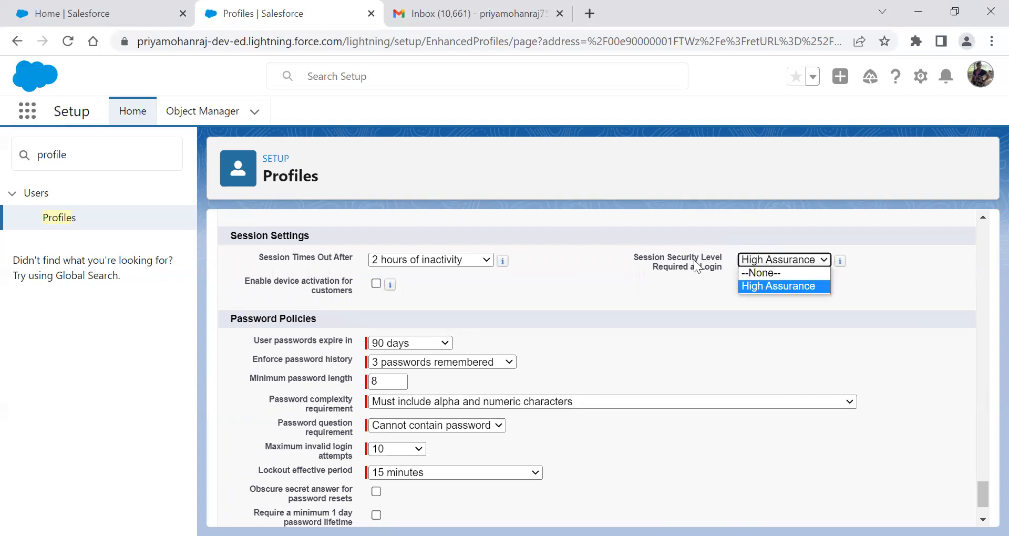
left_click(777, 286)
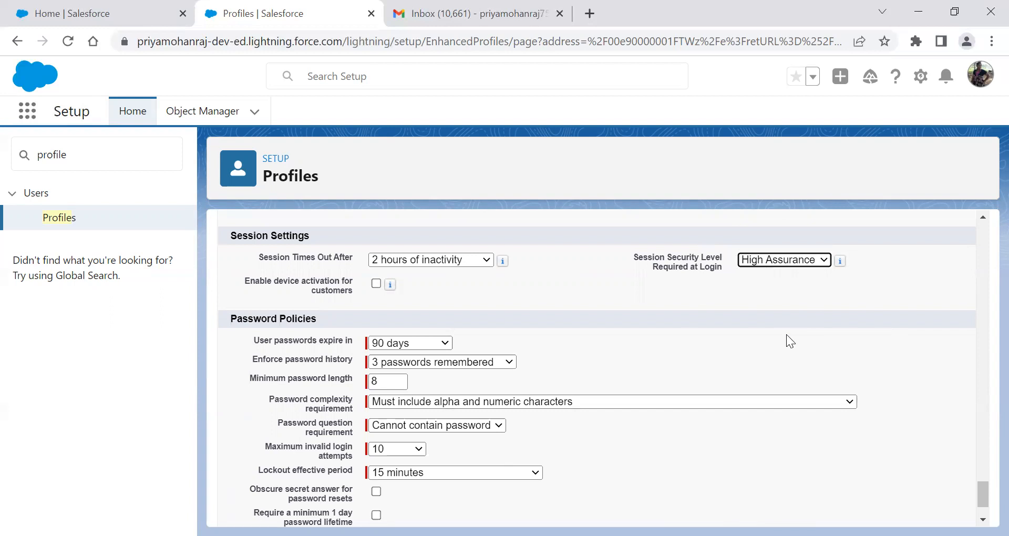
mouse_move(820, 373)
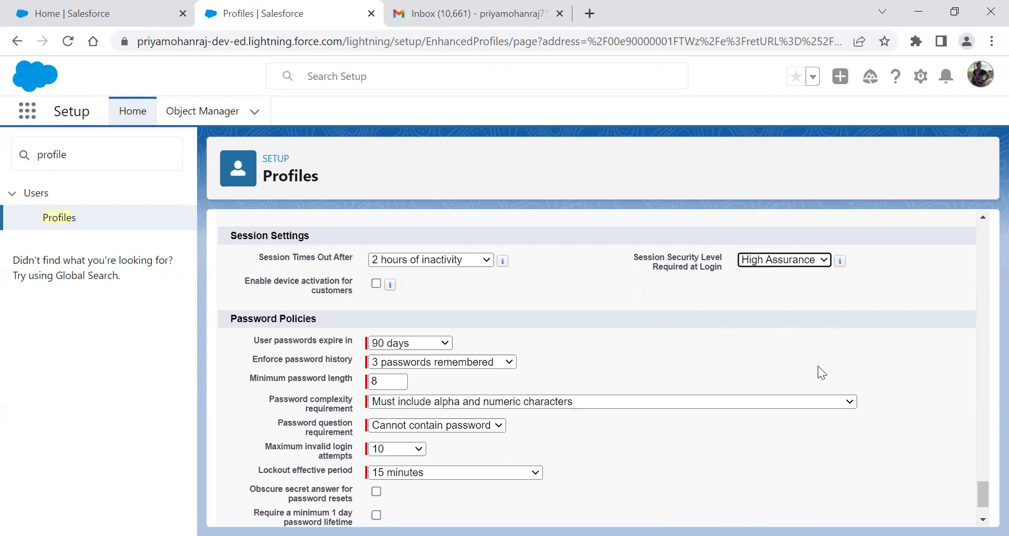